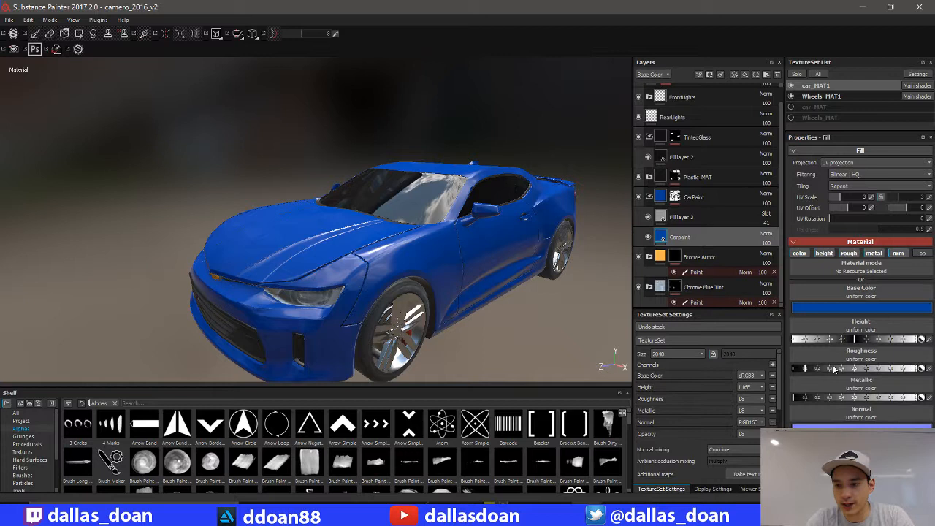
Set the Carpaint fill layer's base colour to a very dark, near-black gray.
left_click(861, 296)
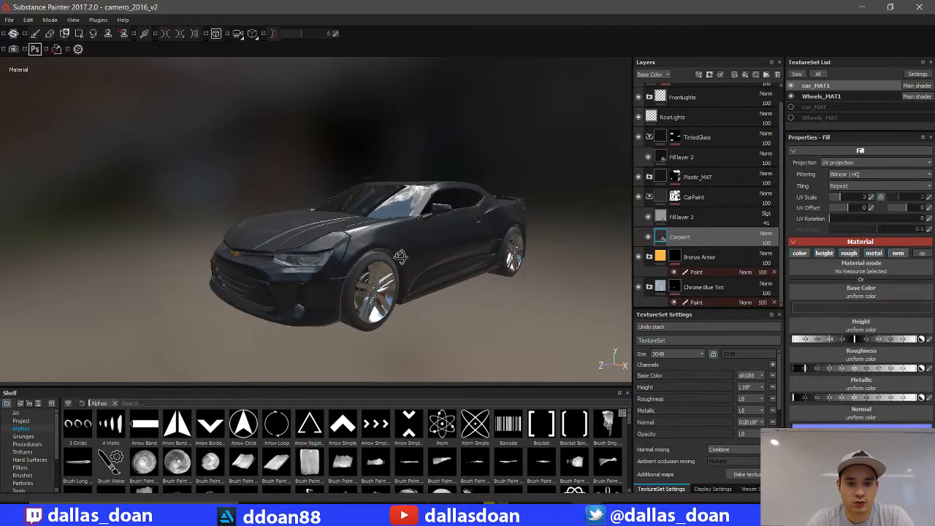
Export only car_MAT1 with the Unreal Engine 4 (Packed) preset, excluding Wheels_MAT1.
left_click(9, 20)
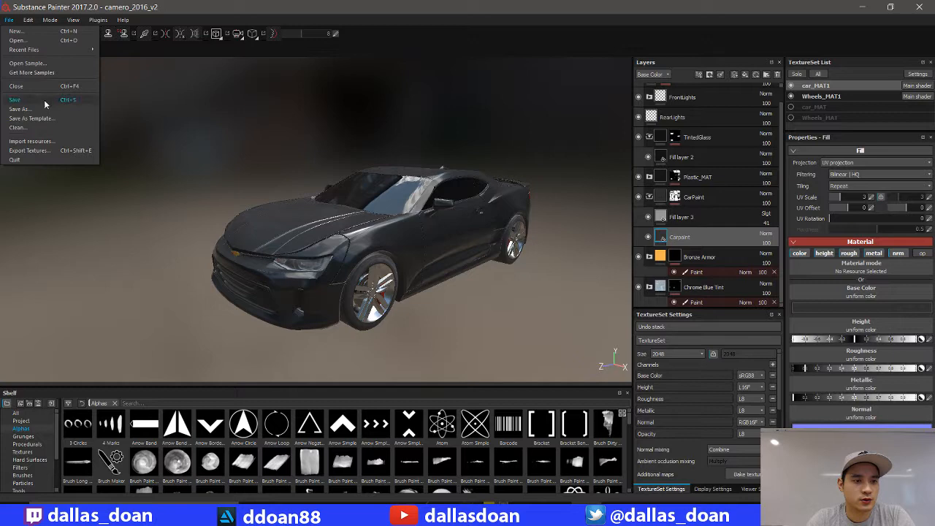
left_click(30, 151)
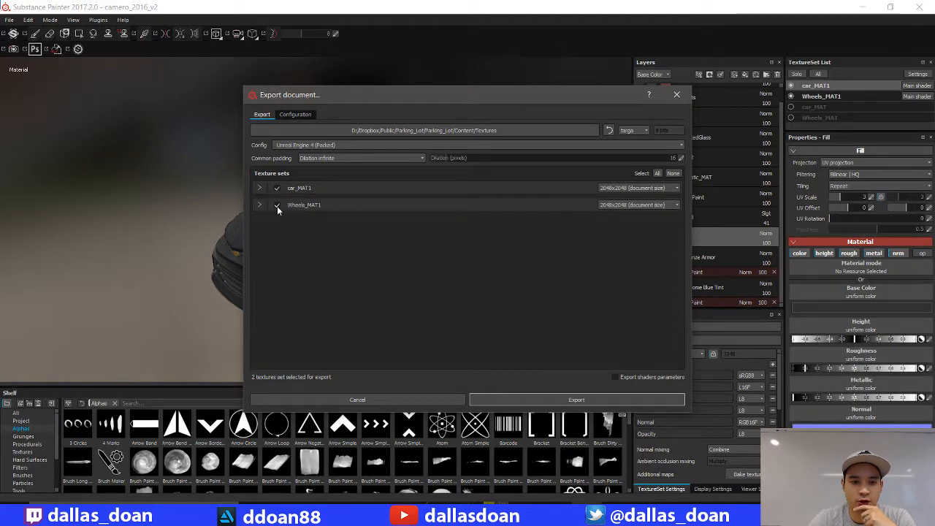
left_click(259, 188)
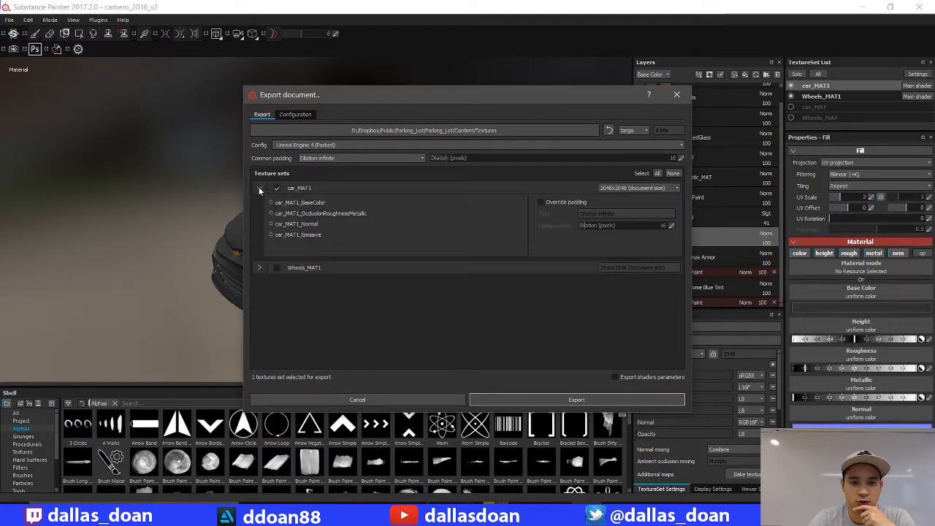
left_click(259, 188)
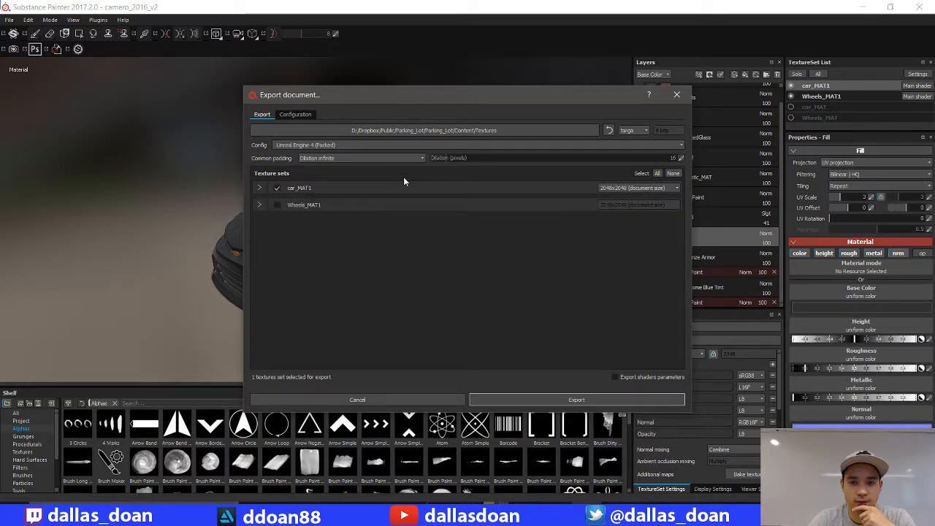
left_click(577, 400)
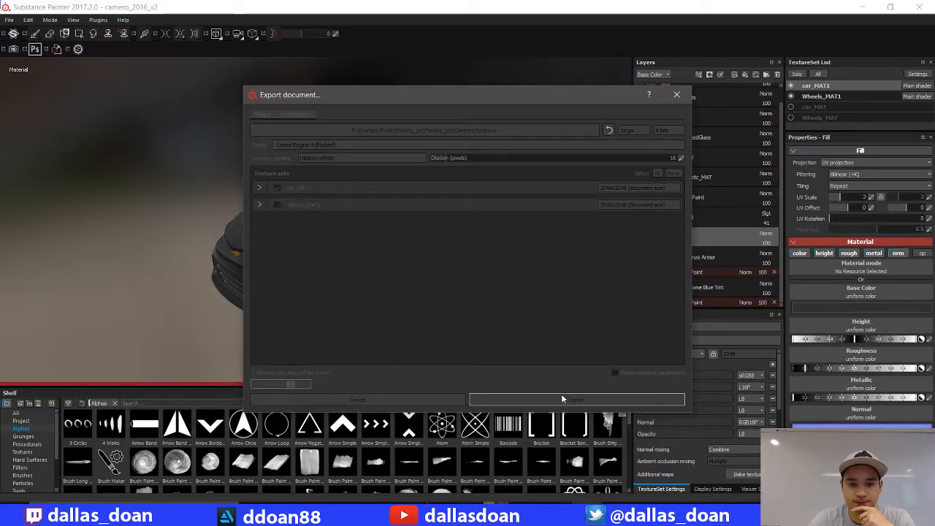
left_click(576, 400)
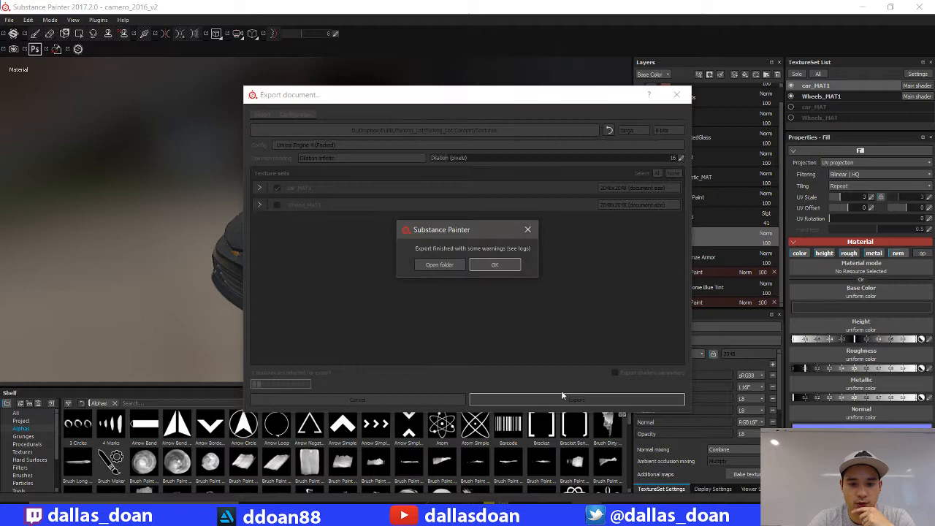
left_click(495, 264)
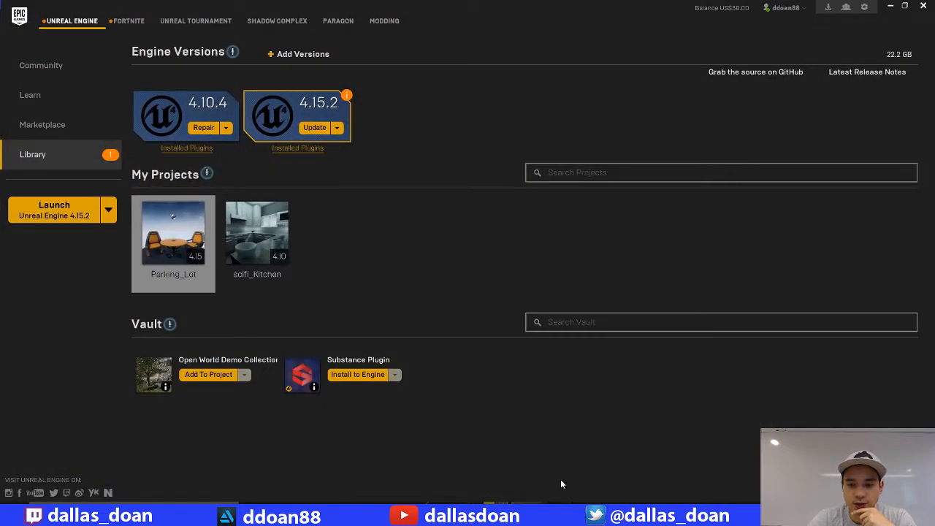
Launch the Parking_Lot project from the Epic Games Launcher library.
double_click(173, 232)
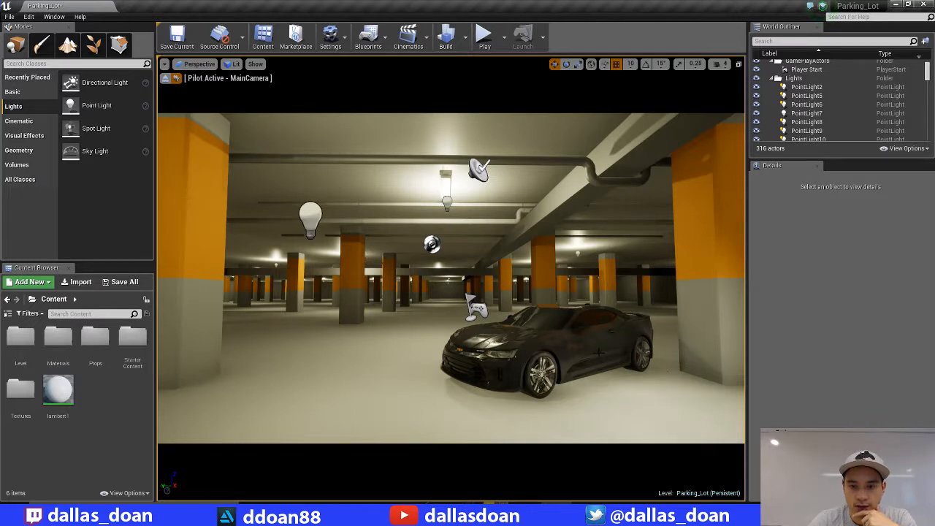
mouse_move(653, 390)
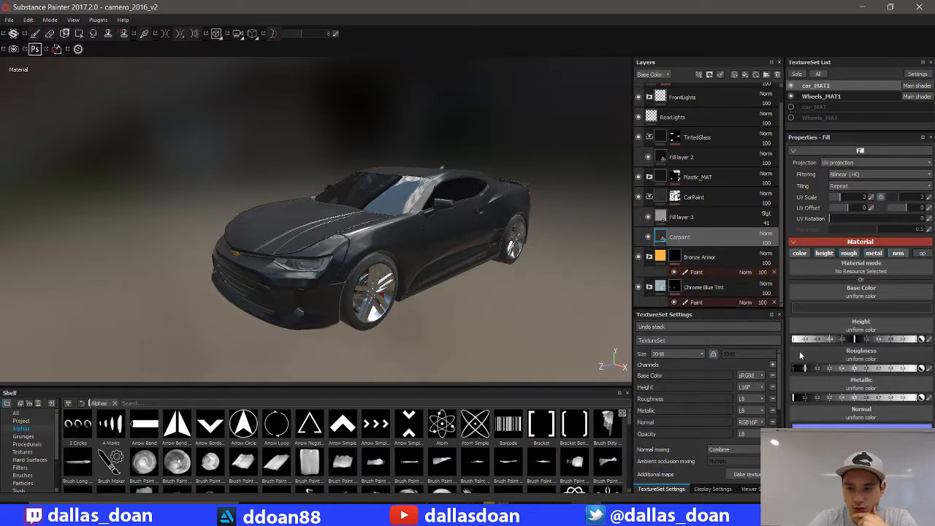
Compare with the gray Camaro reference photo and lighten the Carpaint base colour.
left_click(860, 296)
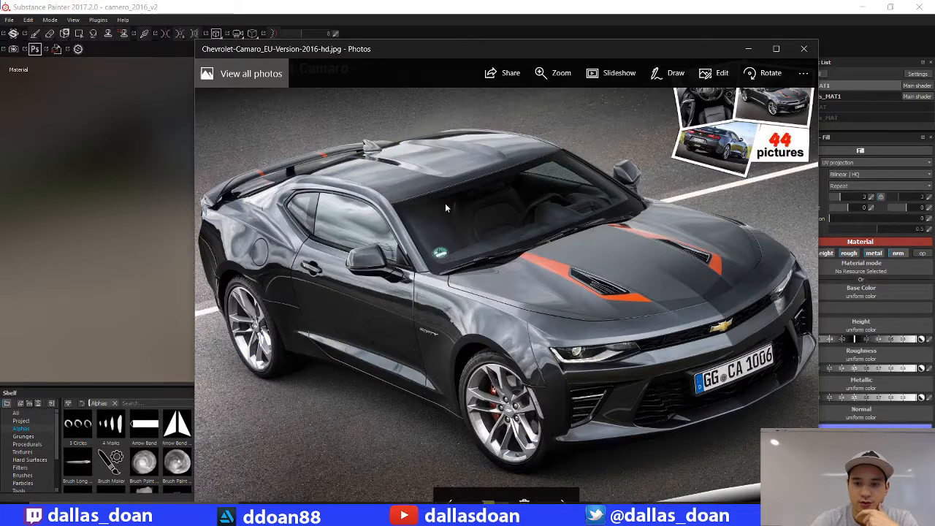
left_click(805, 48)
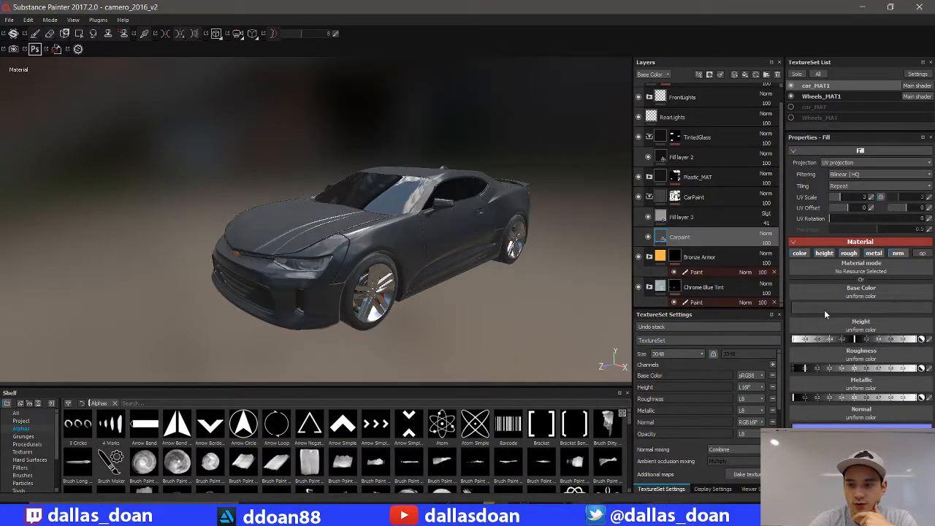
left_click(861, 296)
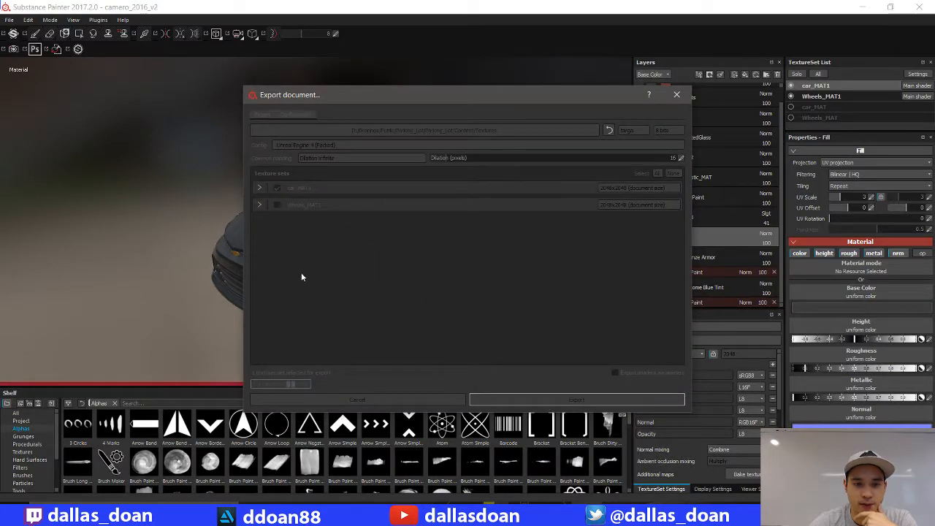
Export the updated gunmetal car textures again and dismiss the finished notice.
left_click(576, 400)
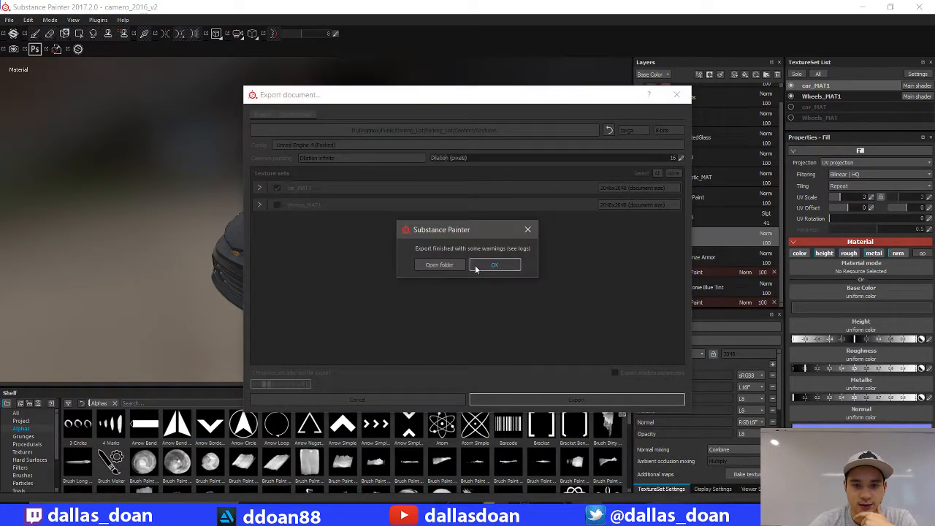
left_click(495, 264)
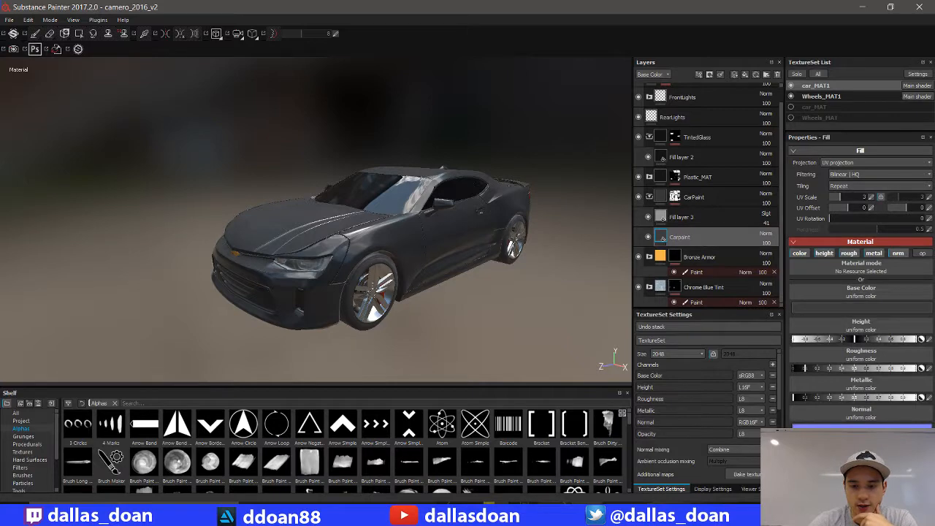